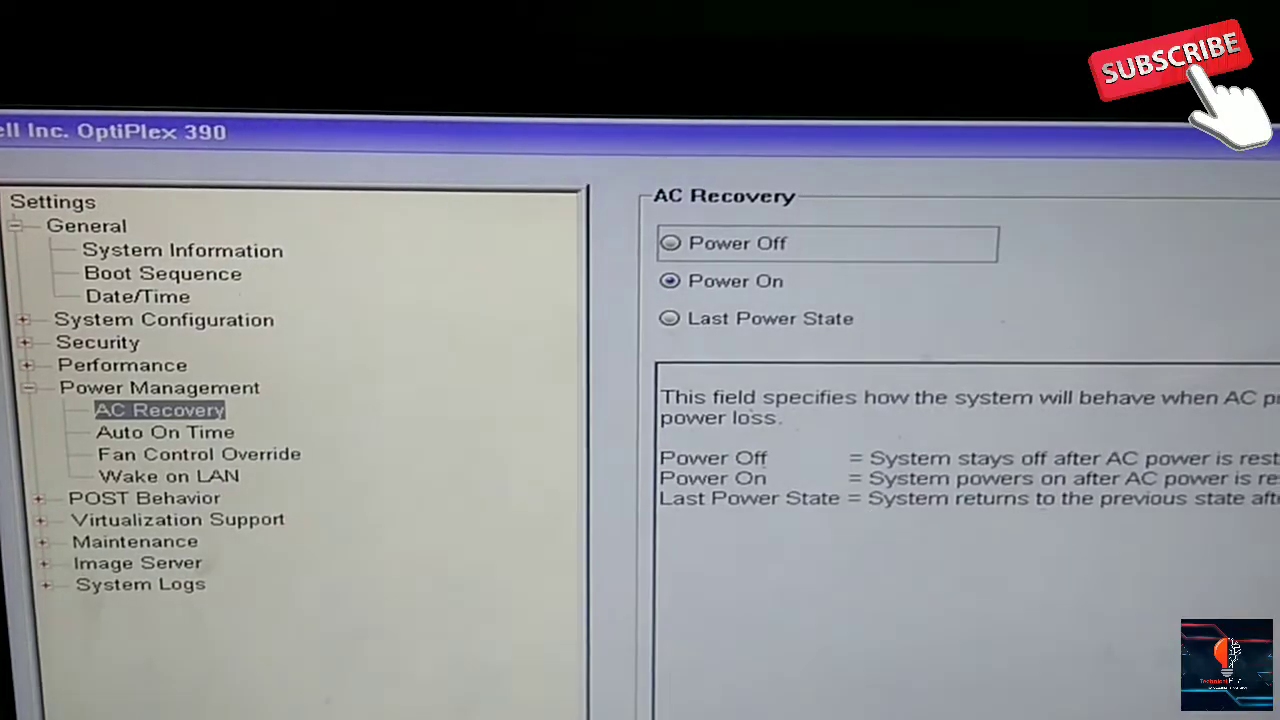
Set AC Recovery under Power Management to Power Off
click(683, 246)
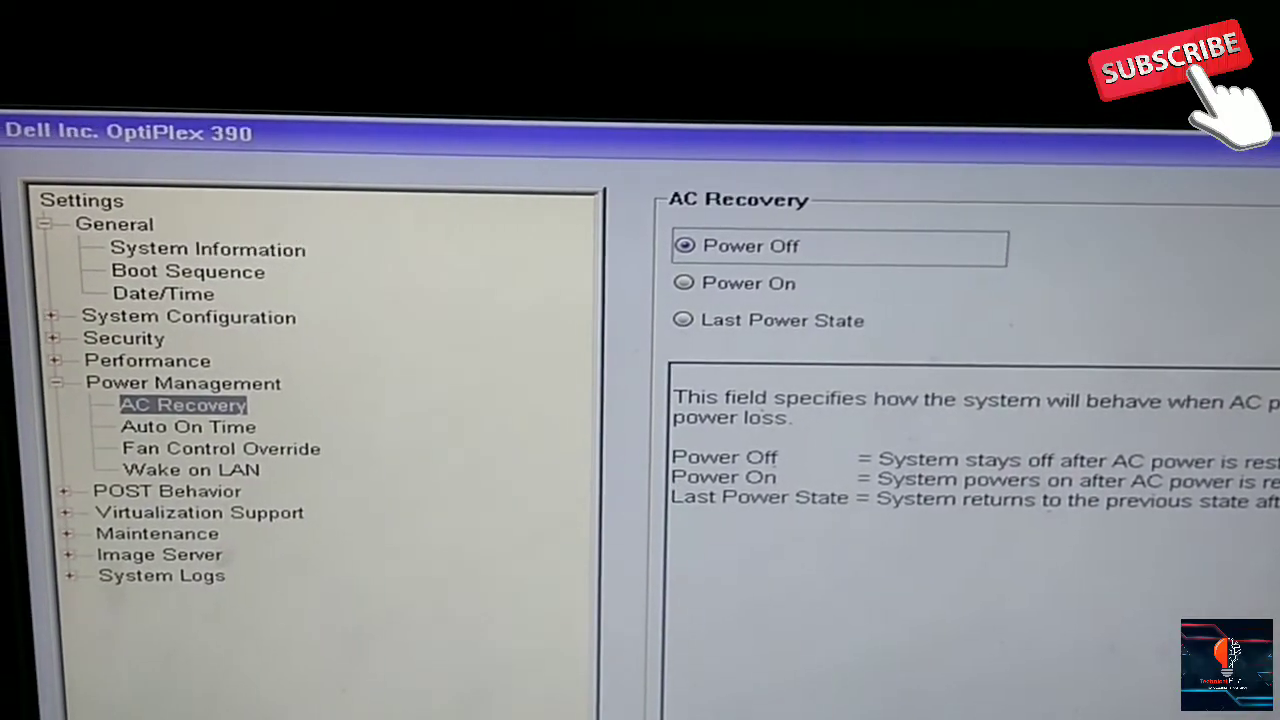